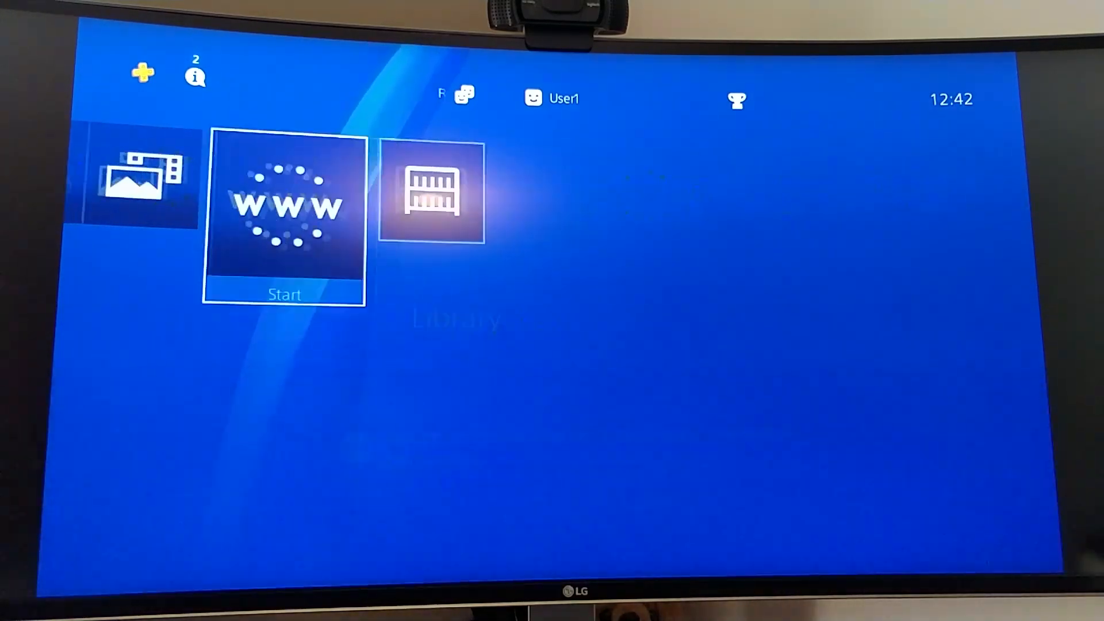
Launch the Internet Browser and choose the option to clear stored website data in Settings.
{"action": "left_click", "coordinate": [285, 211]}
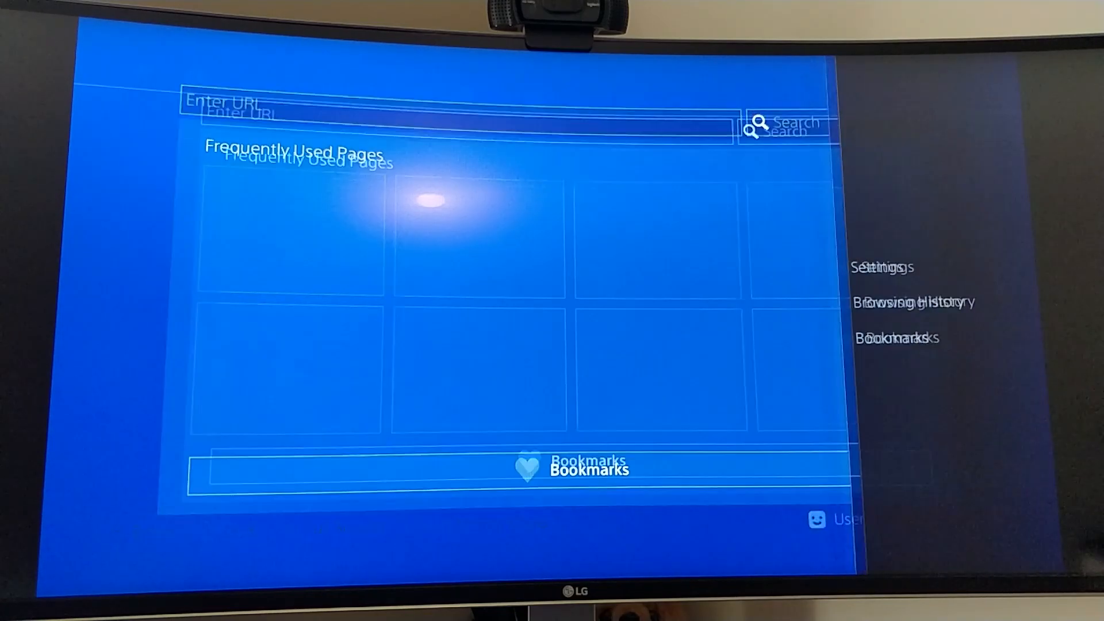
{"action": "left_click", "coordinate": [880, 267]}
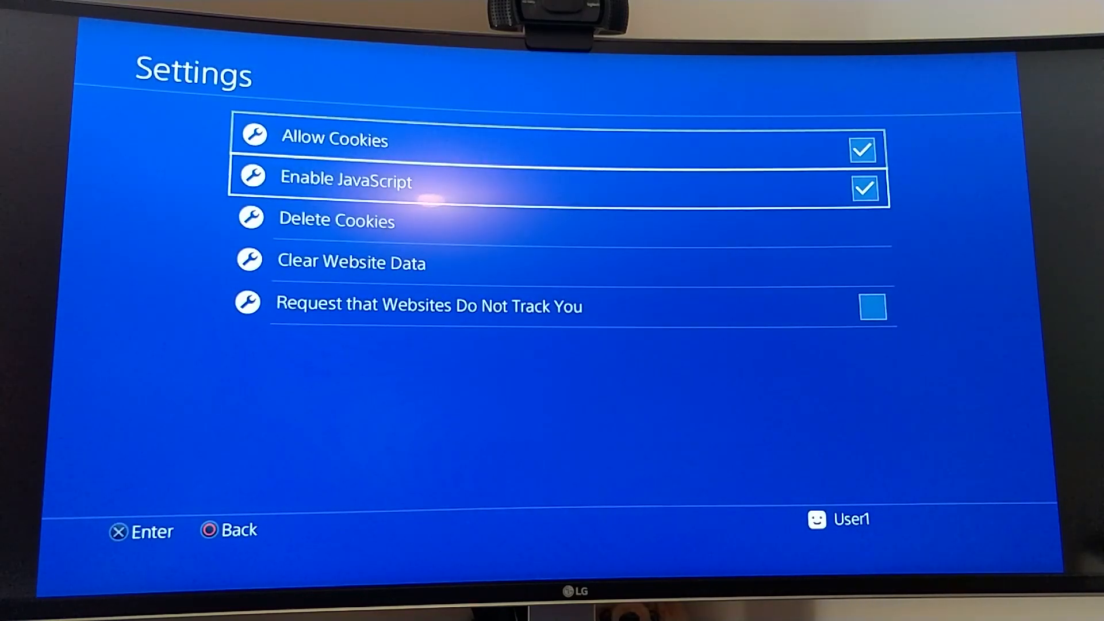
{"action": "left_click", "coordinate": [336, 220]}
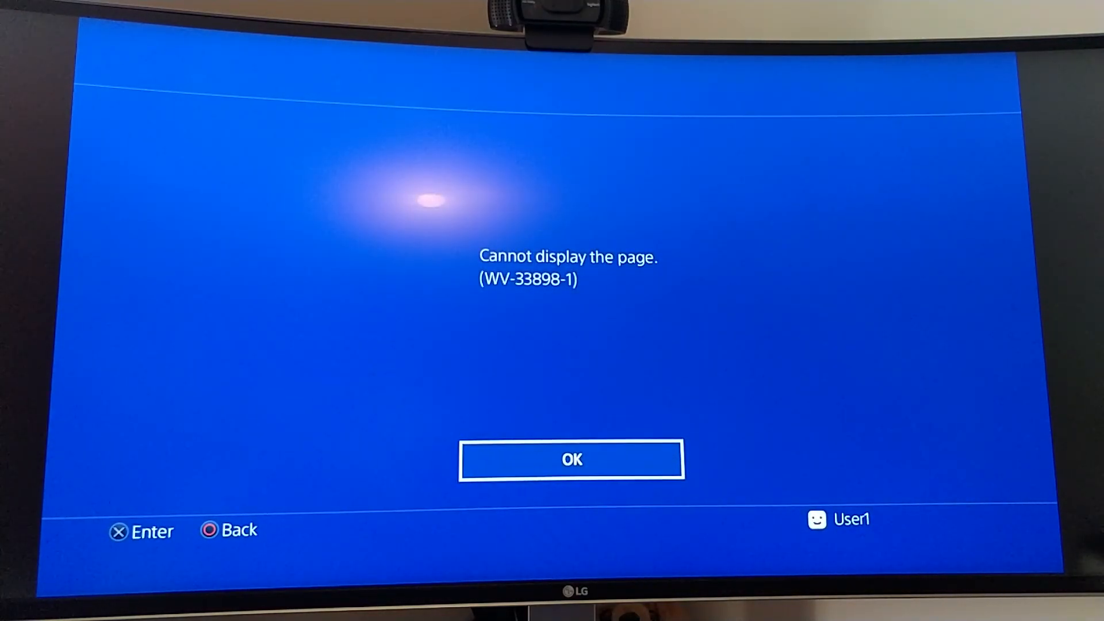
Dismiss the WV-33898-1 cannot-display-page error with OK.
{"action": "left_click", "coordinate": [571, 459]}
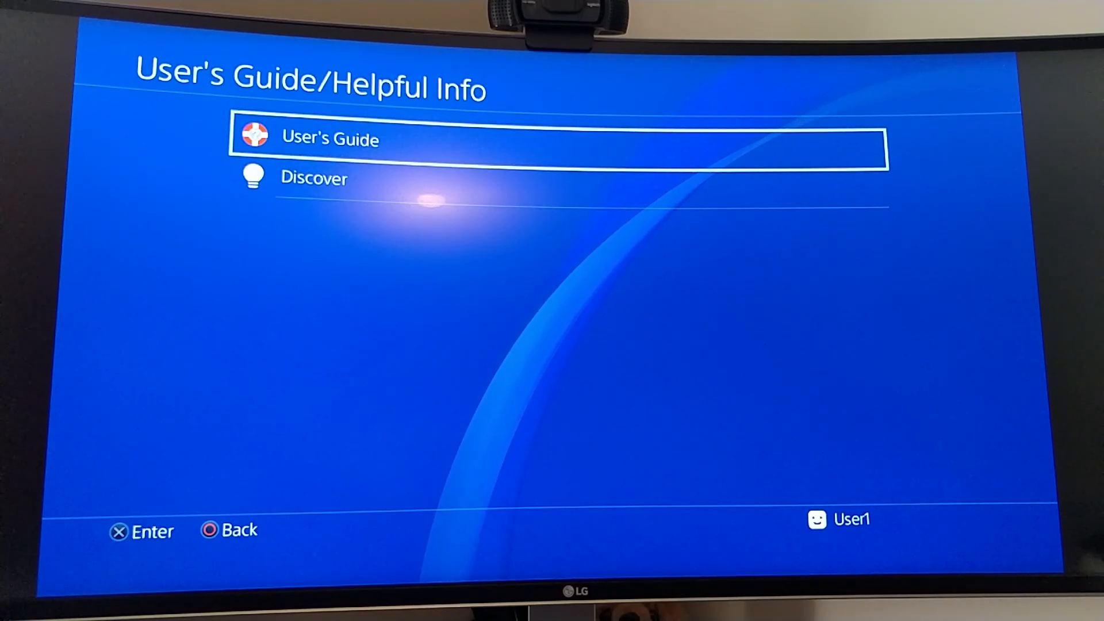
Select User's Guide to load the Exploit Host page at cthugha.exploit.menu.
{"action": "left_click", "coordinate": [332, 138]}
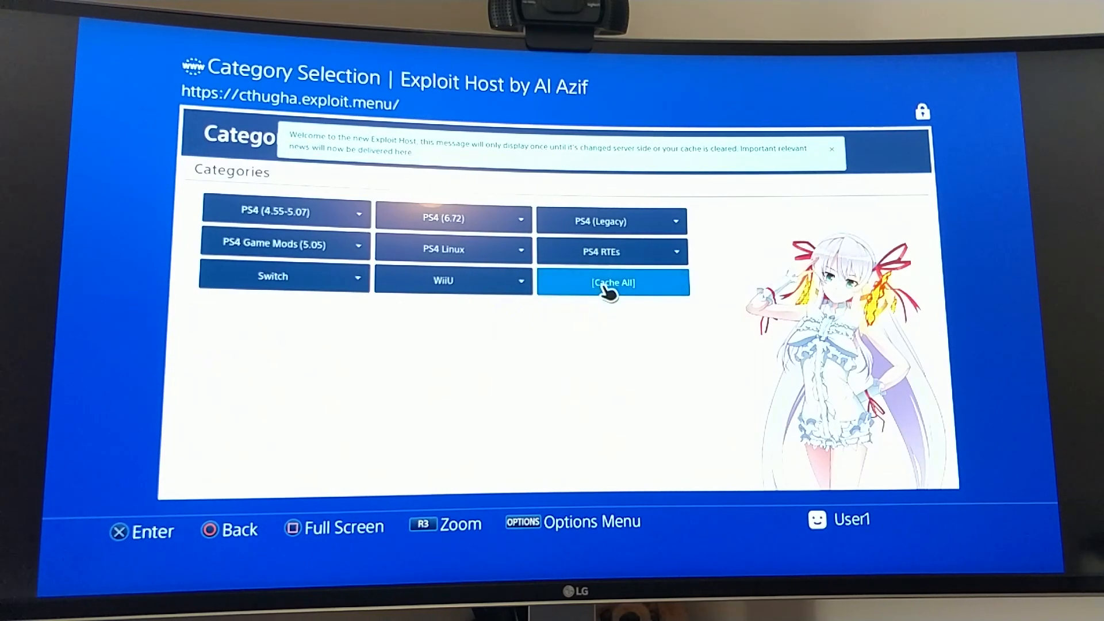
Start caching every Exploit Host category with Cache All.
{"action": "left_click", "coordinate": [611, 282]}
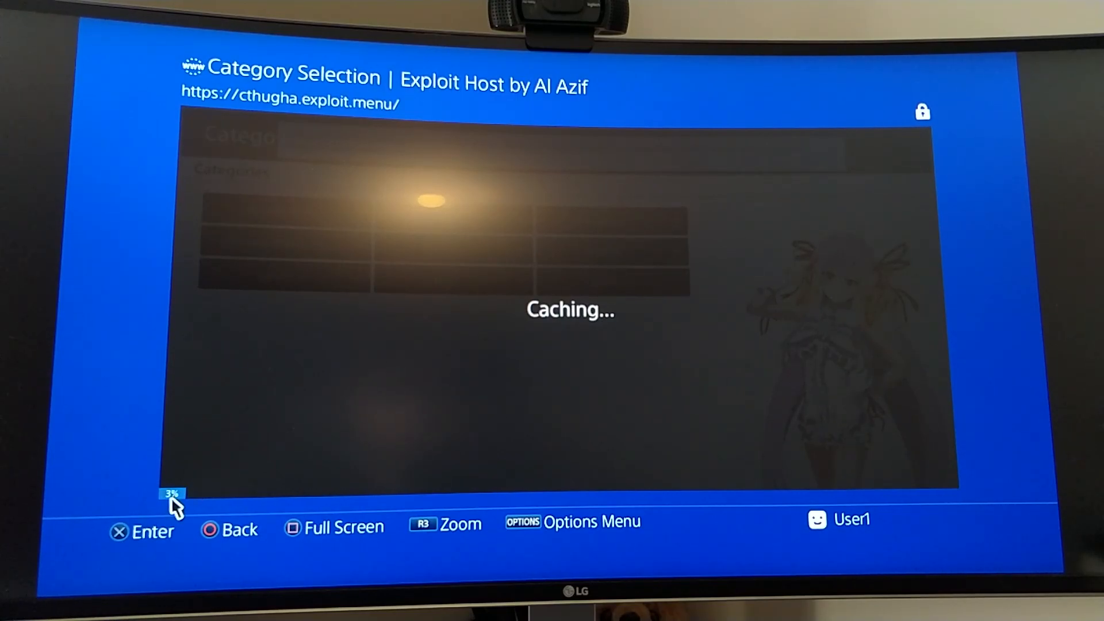
{"action": "mouse_move", "coordinate": [222, 463]}
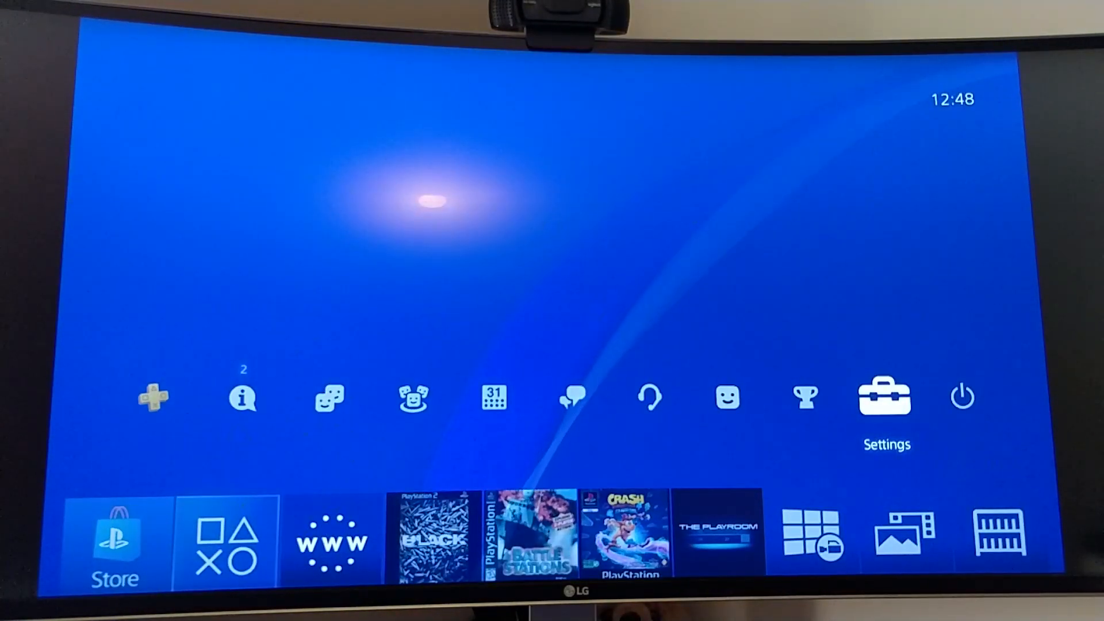
Open Network settings and turn off Connect to the Internet.
{"action": "left_click", "coordinate": [885, 398]}
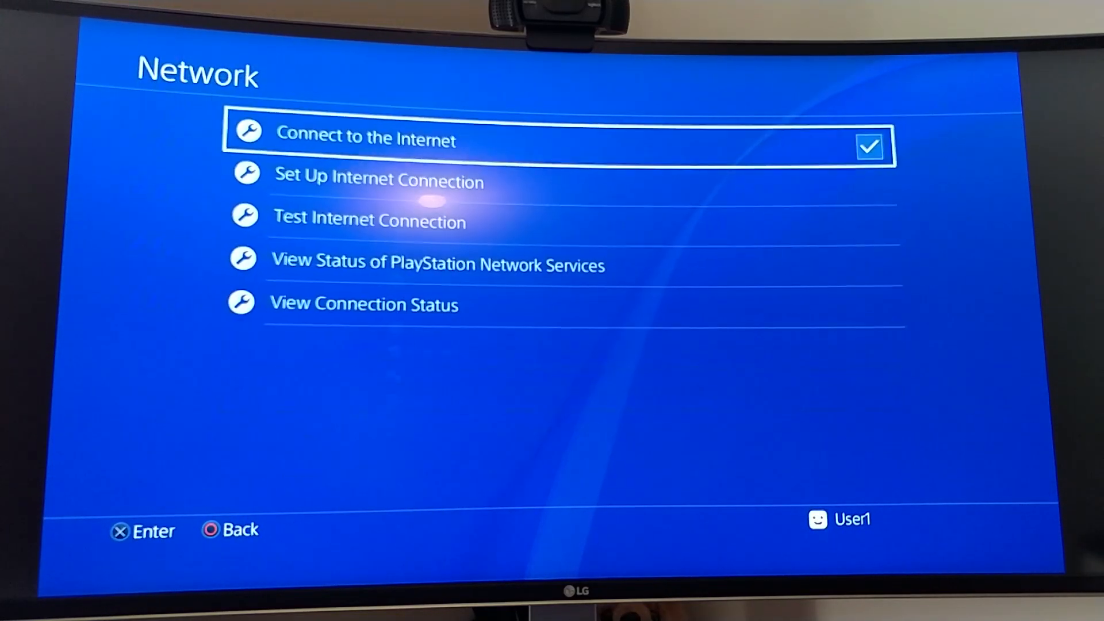
{"action": "key", "text": "Down"}
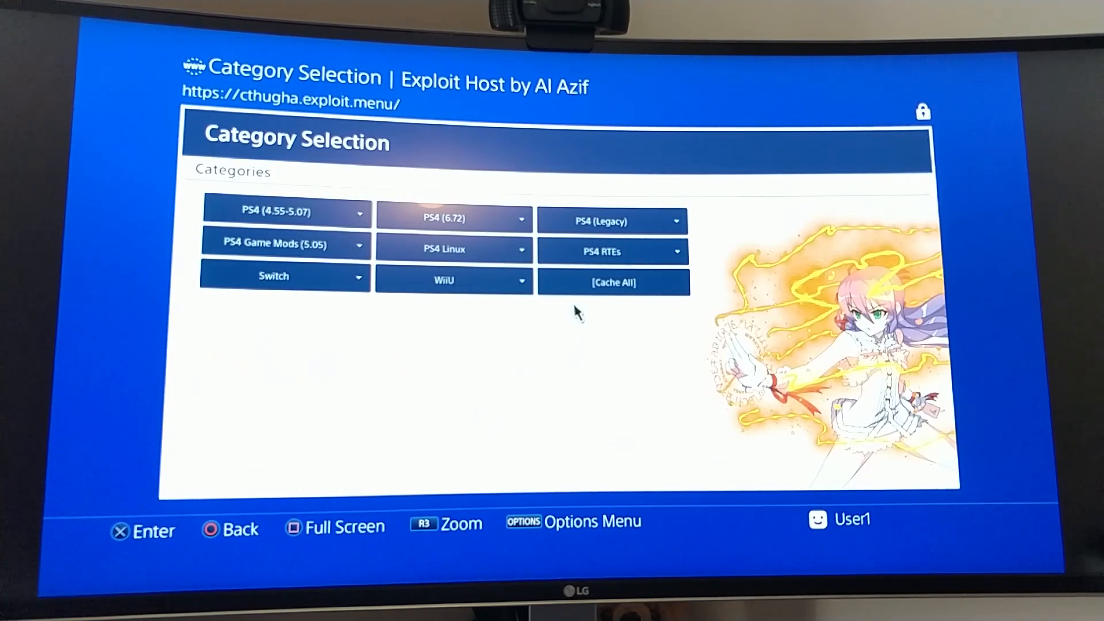
{"action": "mouse_move", "coordinate": [398, 204]}
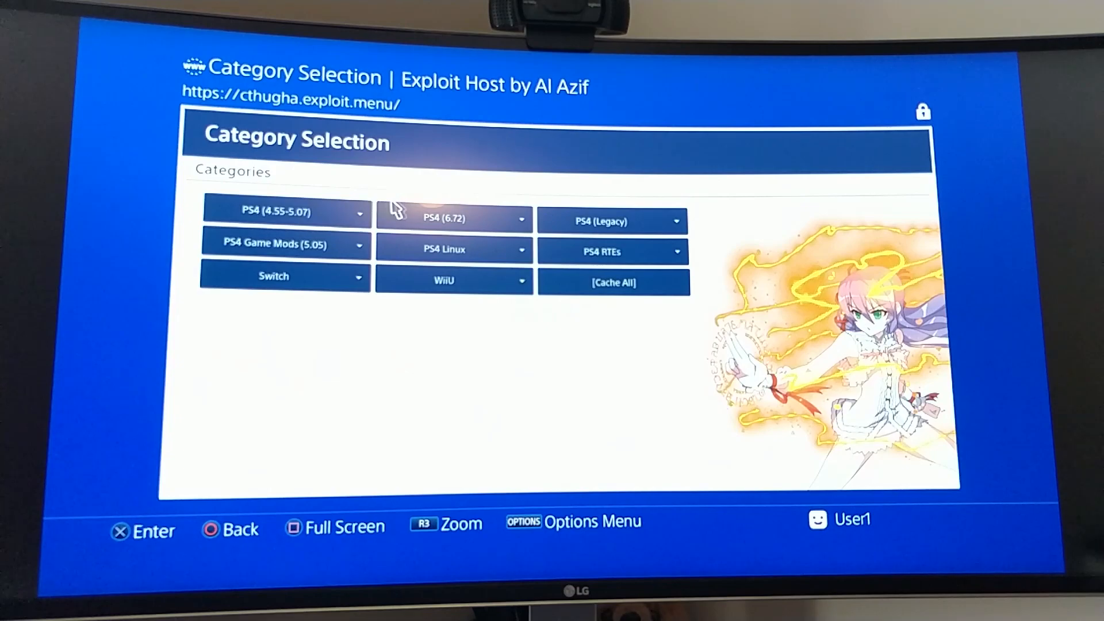